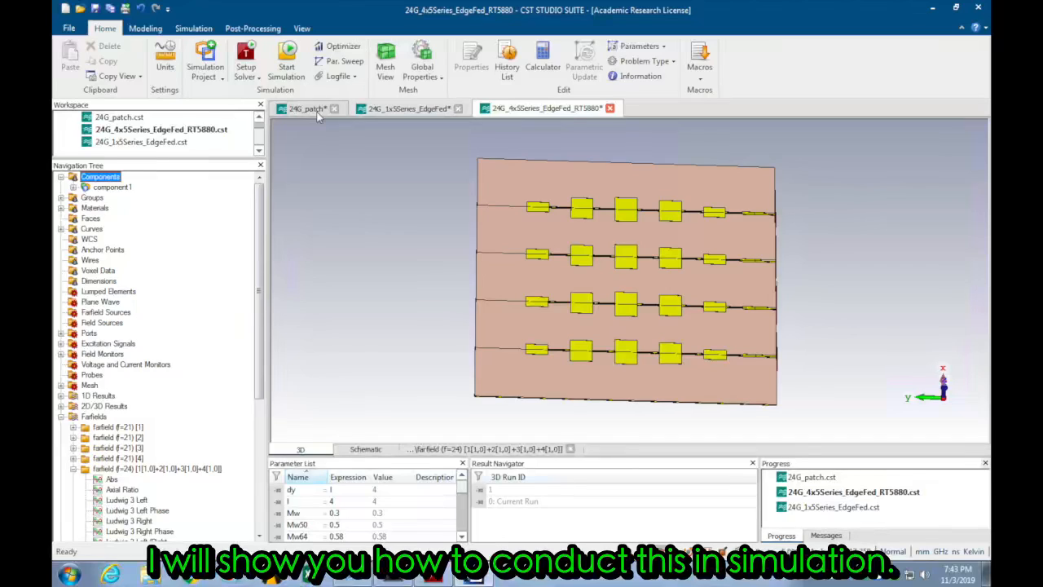
View the single patch's 24 GHz farfield as a polar plot, then bring up the 1x5 series-fed project.
left_click(306, 107)
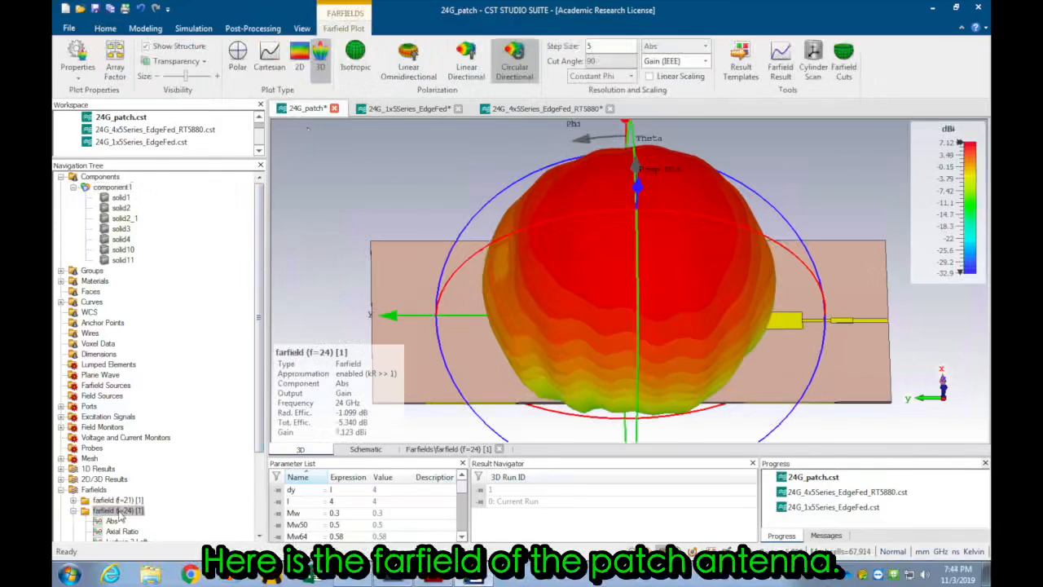
left_click(238, 57)
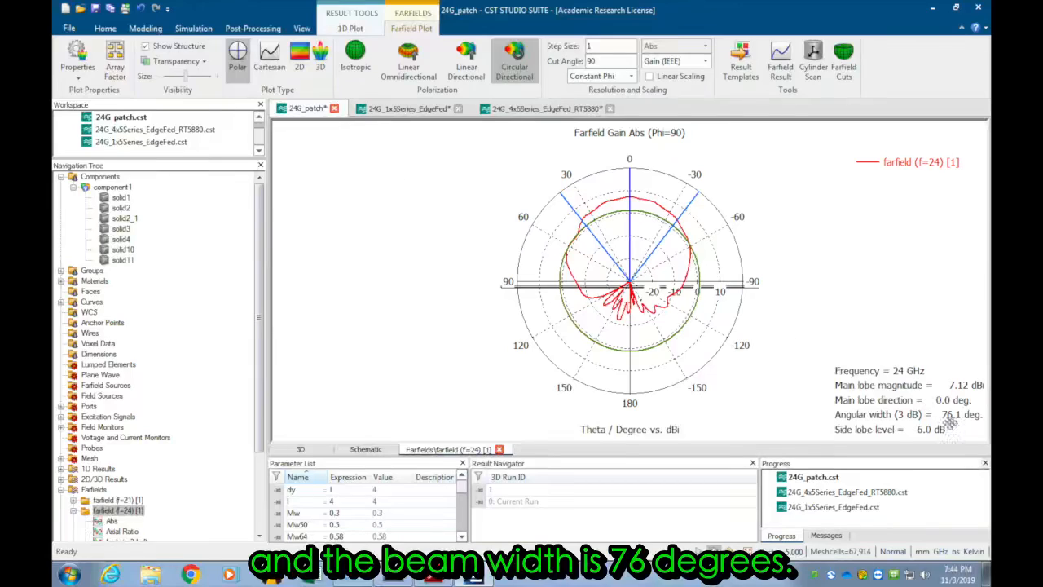
left_click(407, 107)
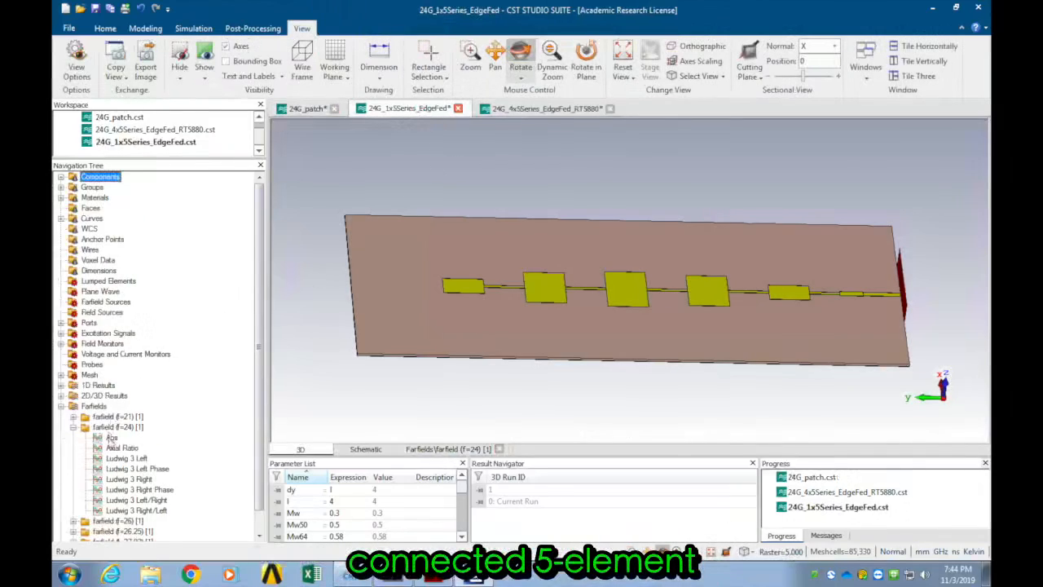
Switch from the 1x5 project to the 24G_4x5Series_EdgeFed_RT5880 array project.
left_click(117, 427)
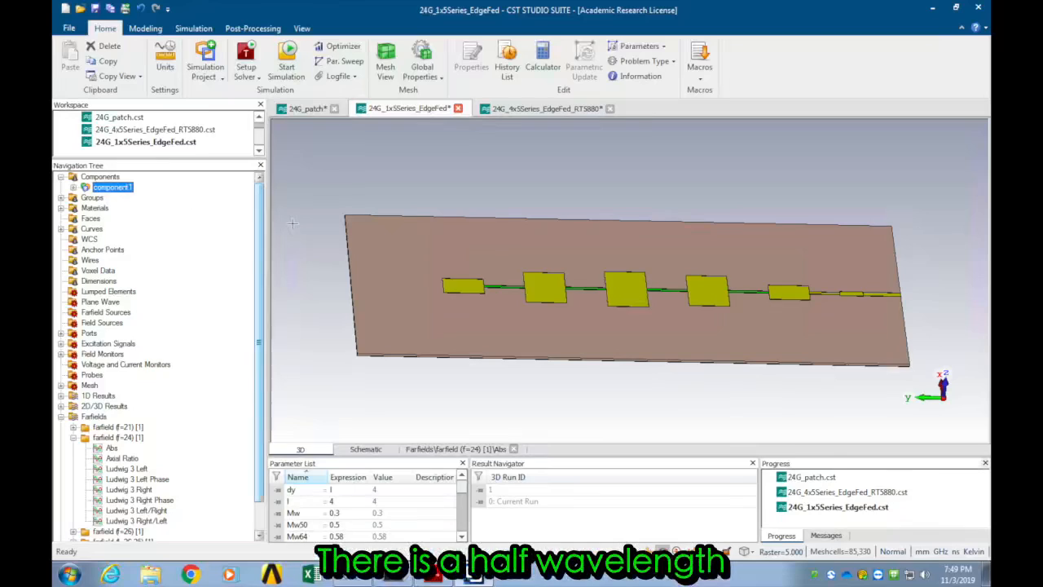
mouse_move(503, 287)
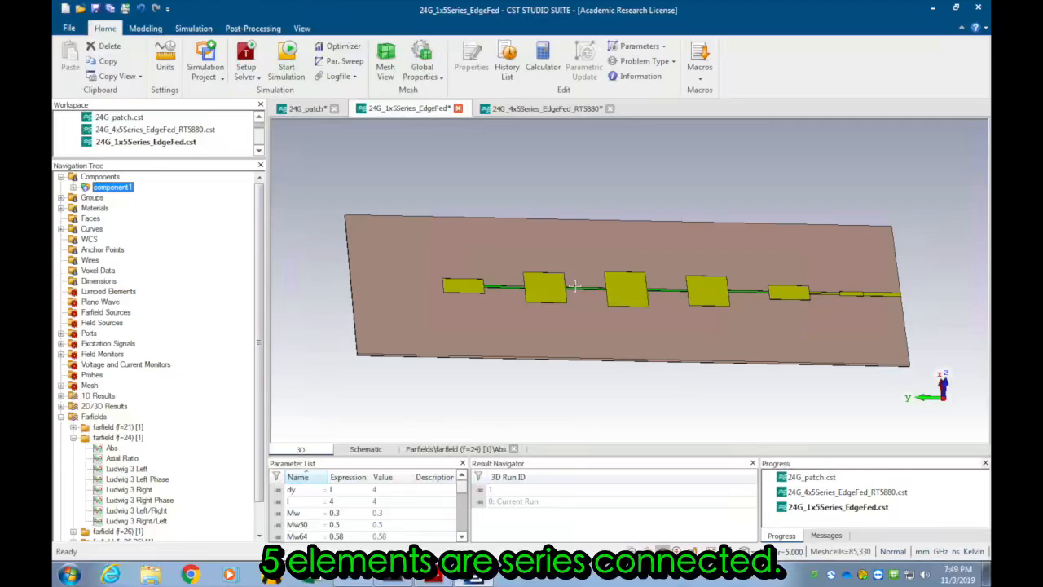
mouse_move(590, 301)
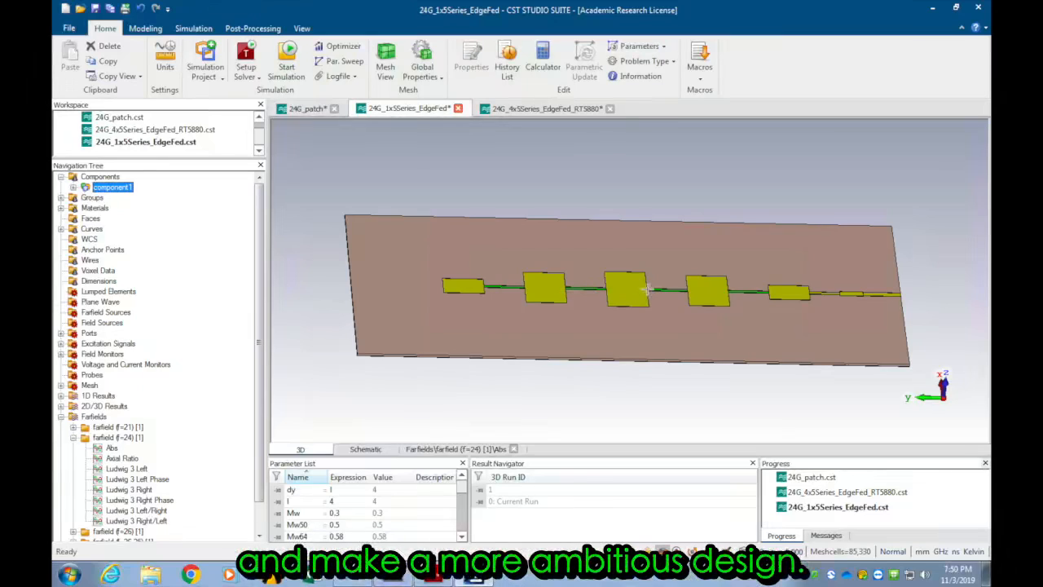
mouse_move(520, 163)
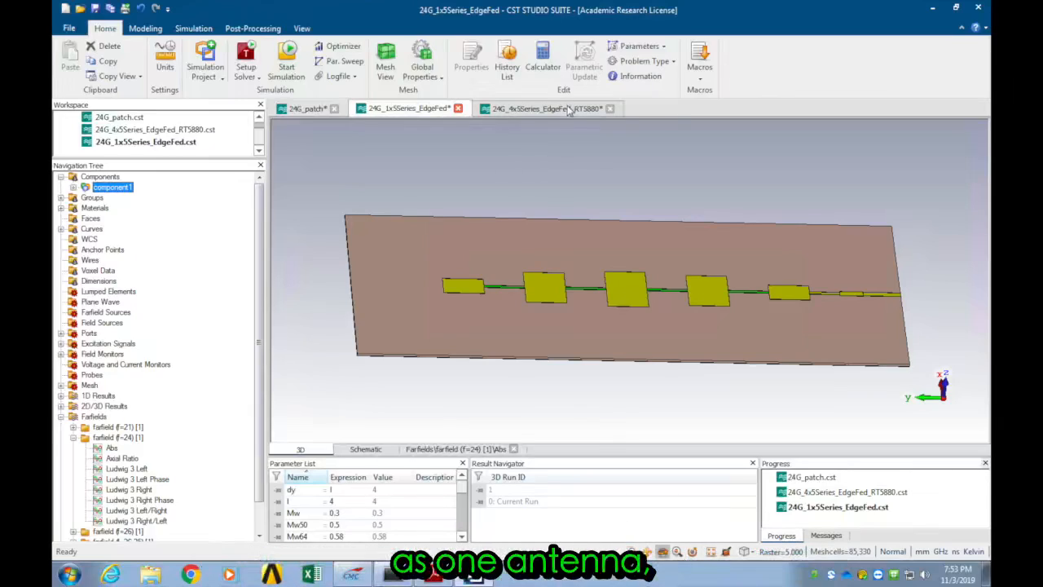
left_click(547, 107)
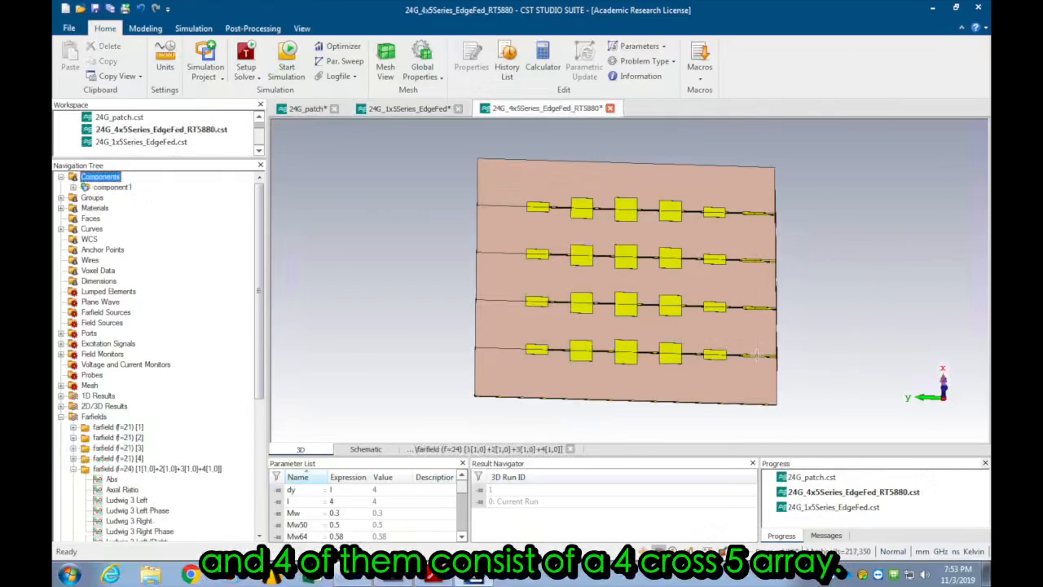
Show the 4x5 array's 24 GHz farfield (about 19.8 dBi) as a polar plot and begin selecting excitations.
left_click(155, 469)
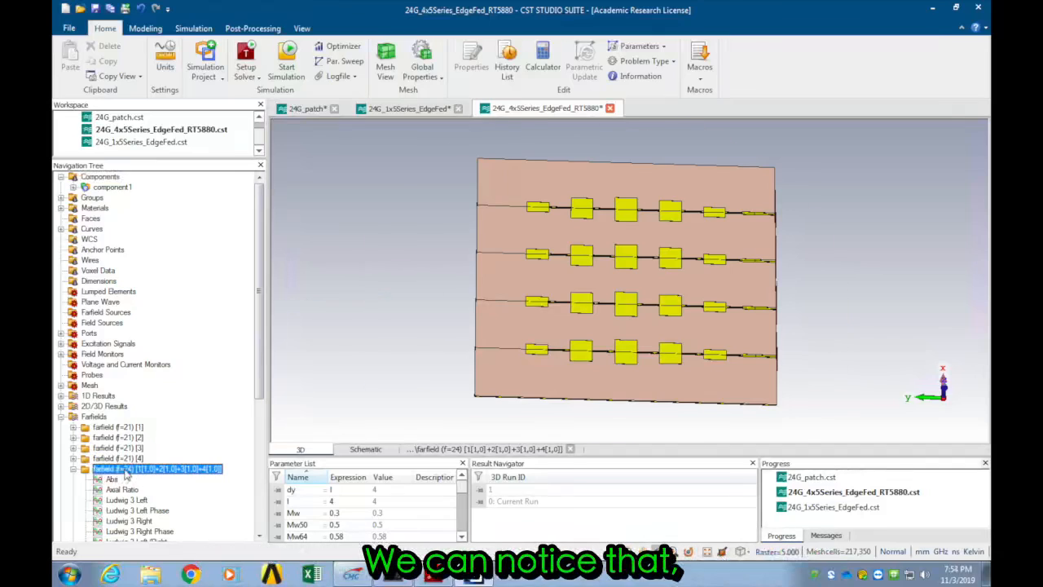
double_click(155, 469)
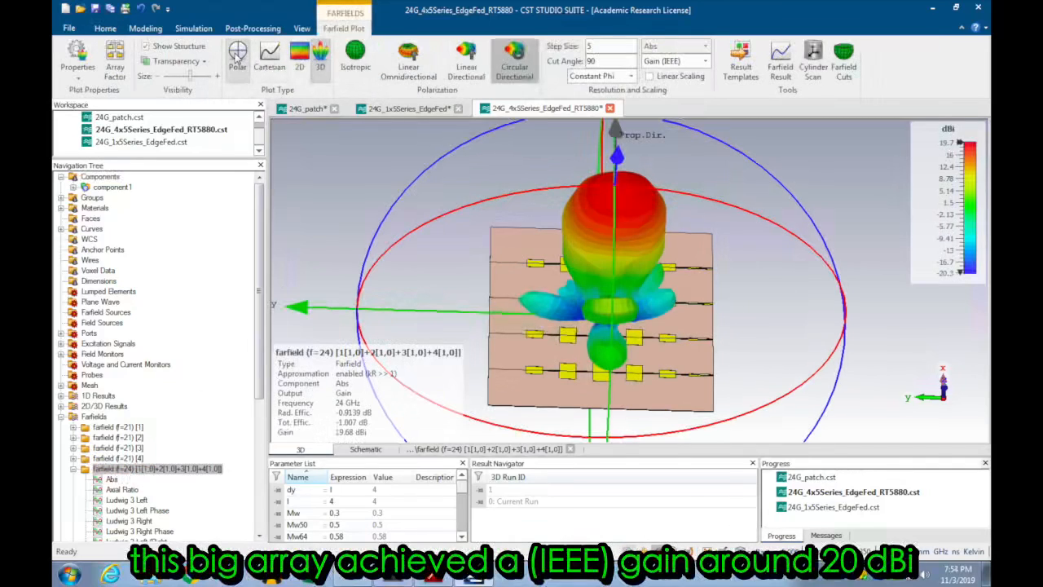
left_click(238, 57)
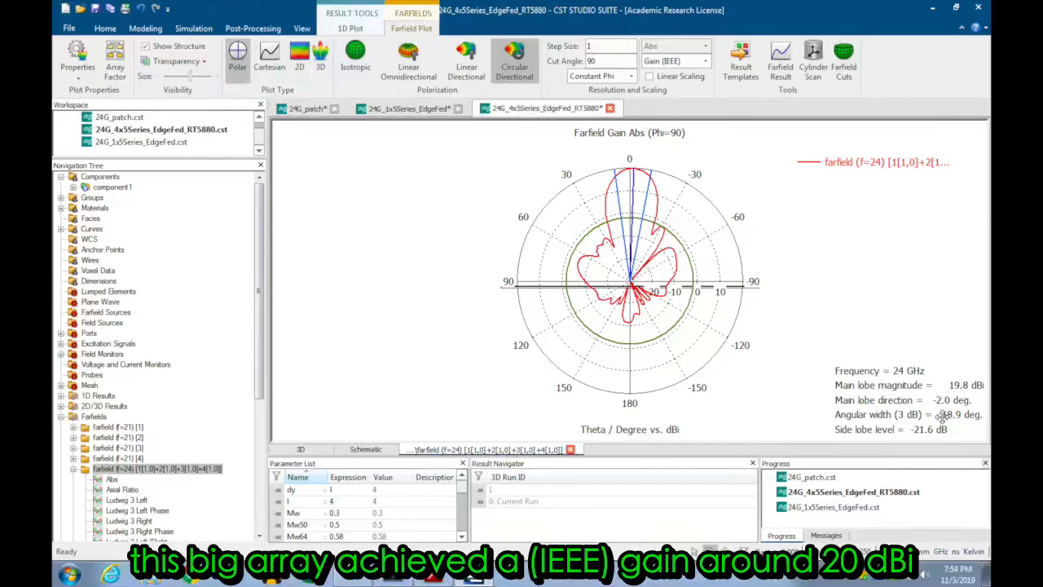
mouse_move(685, 308)
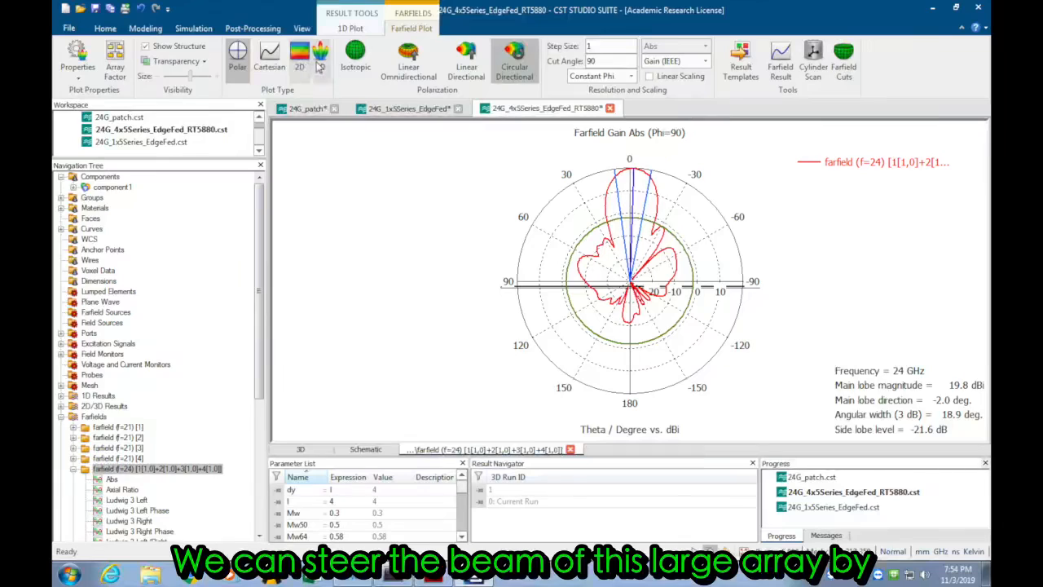
left_click(293, 39)
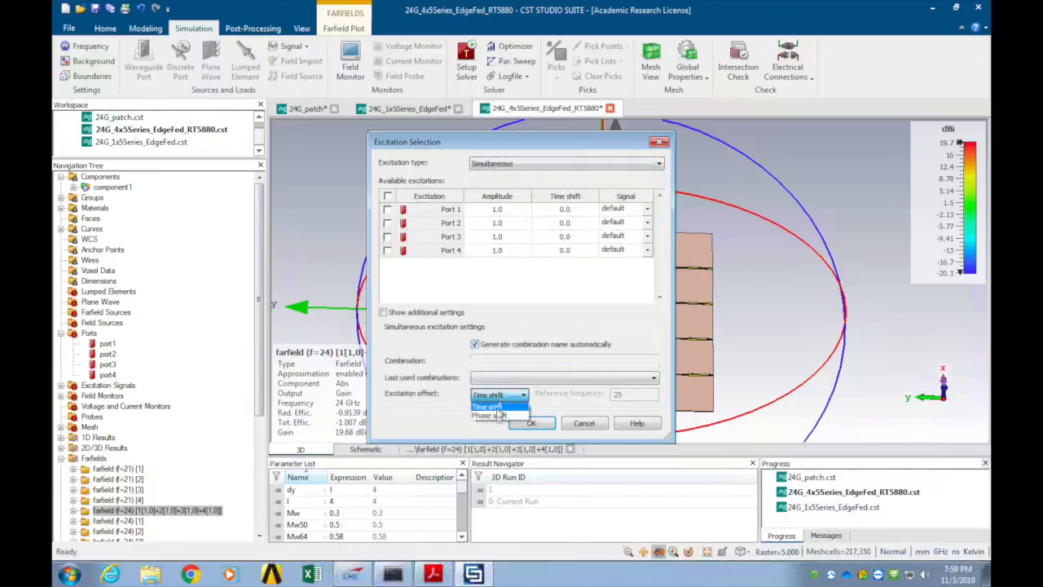
Excite the four ports simultaneously with phase shifts 0, 30, 60 and 90 degrees.
left_click(487, 408)
type("60")
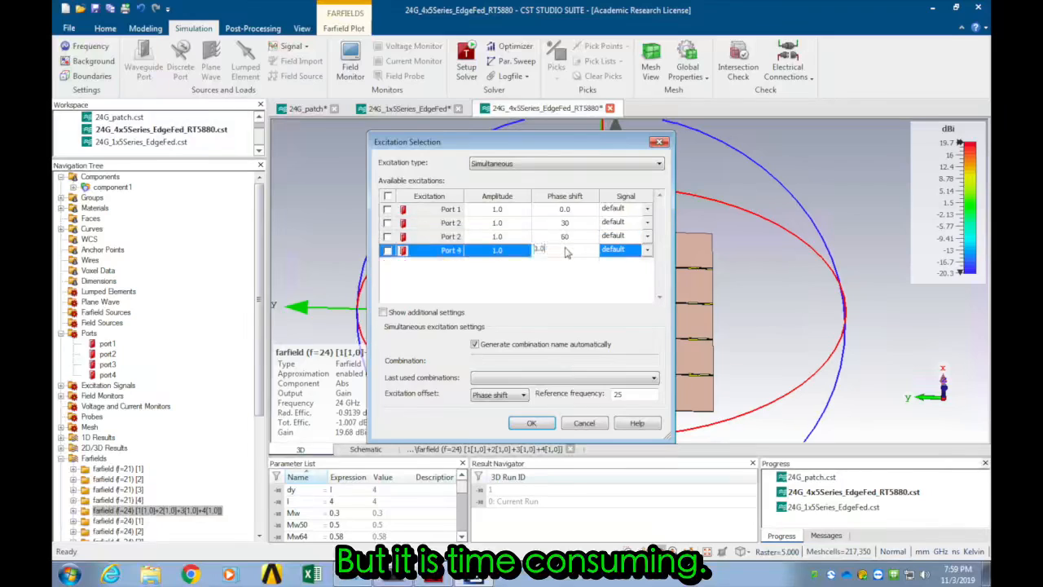
left_click(532, 422)
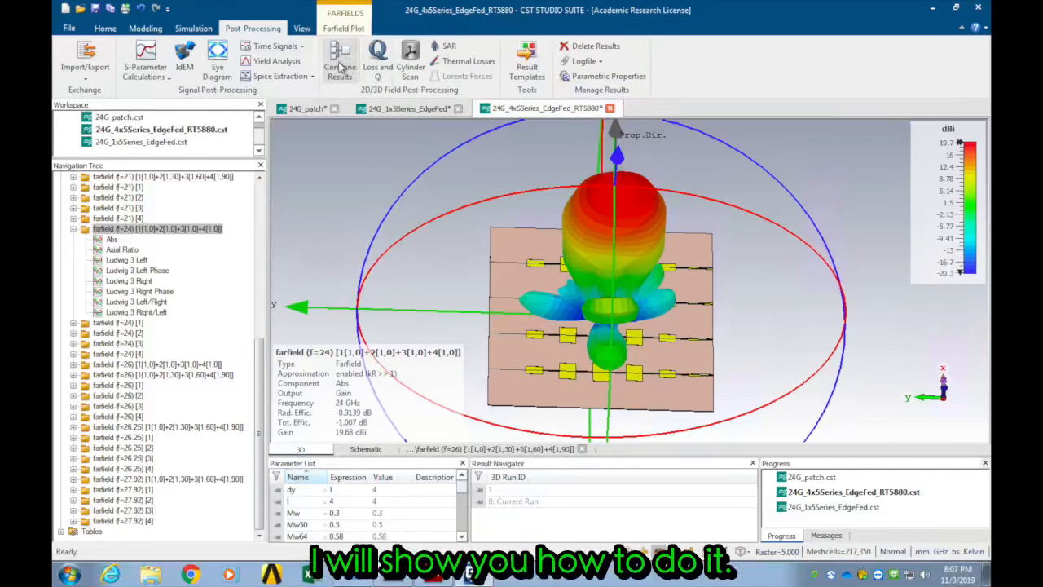
Combine the port farfields with 0/30/60/90-degree phase shifts and view the steered 3D beam.
left_click(339, 67)
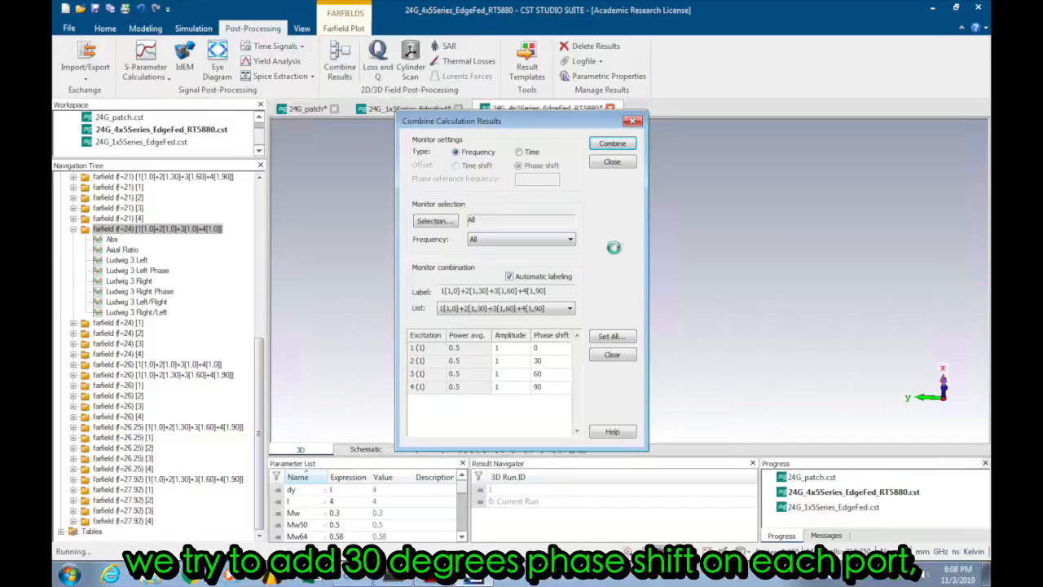
left_click(612, 144)
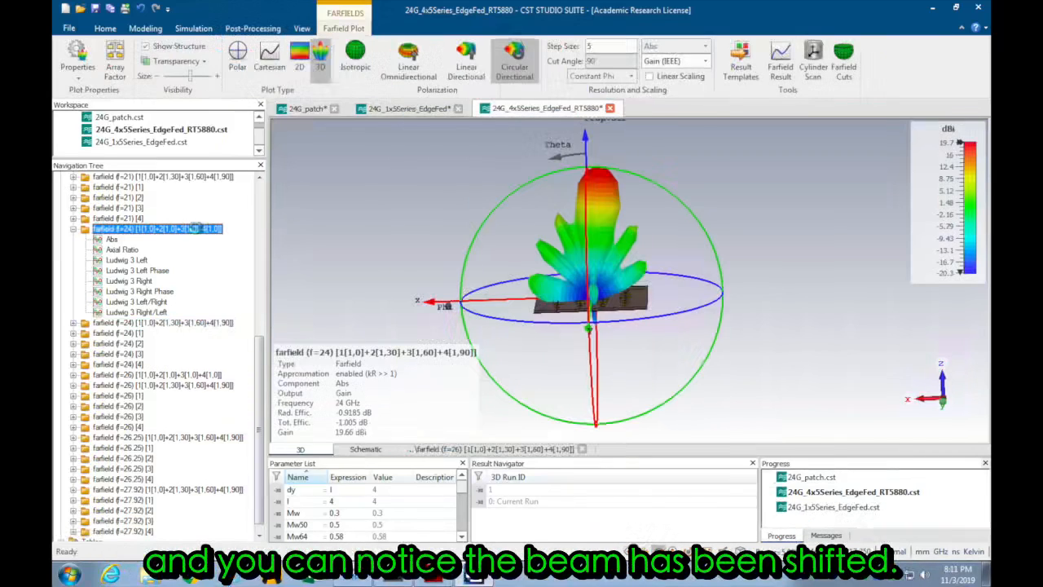
left_click(307, 108)
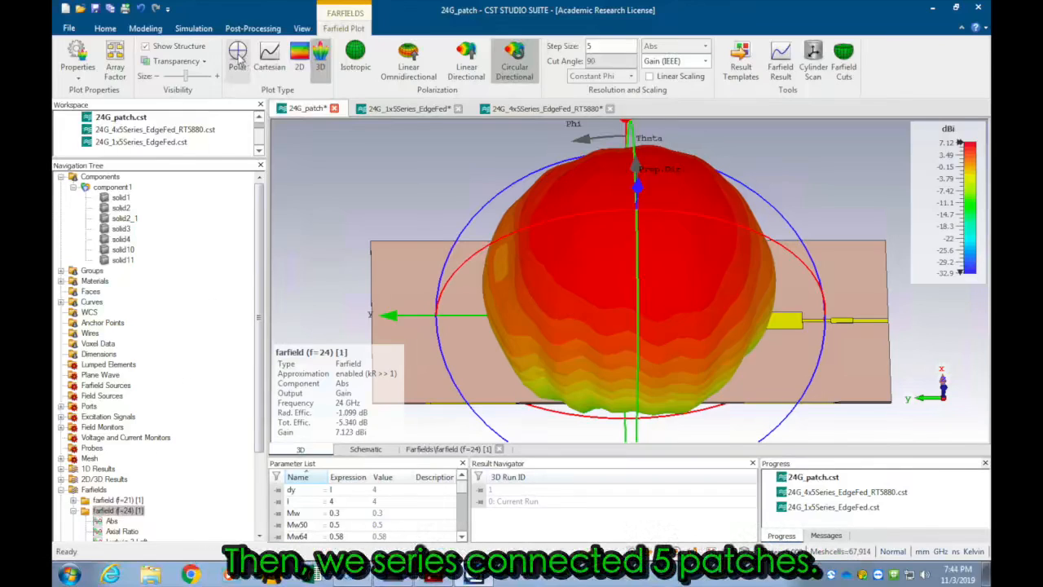
Revisit the 1x5 series-fed layout, then return to the 4x5 array's 3D farfield.
left_click(408, 108)
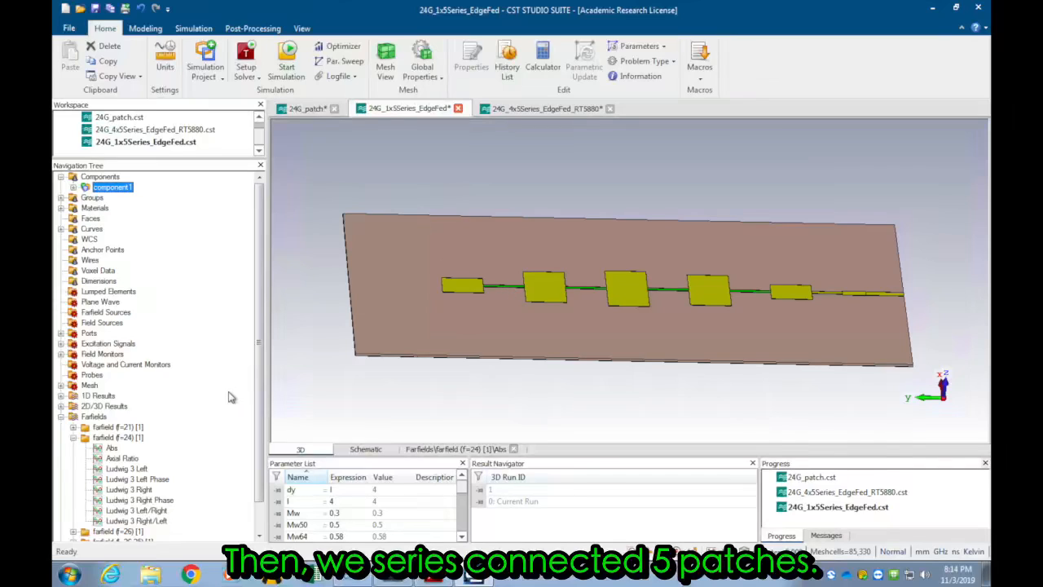
mouse_move(525, 285)
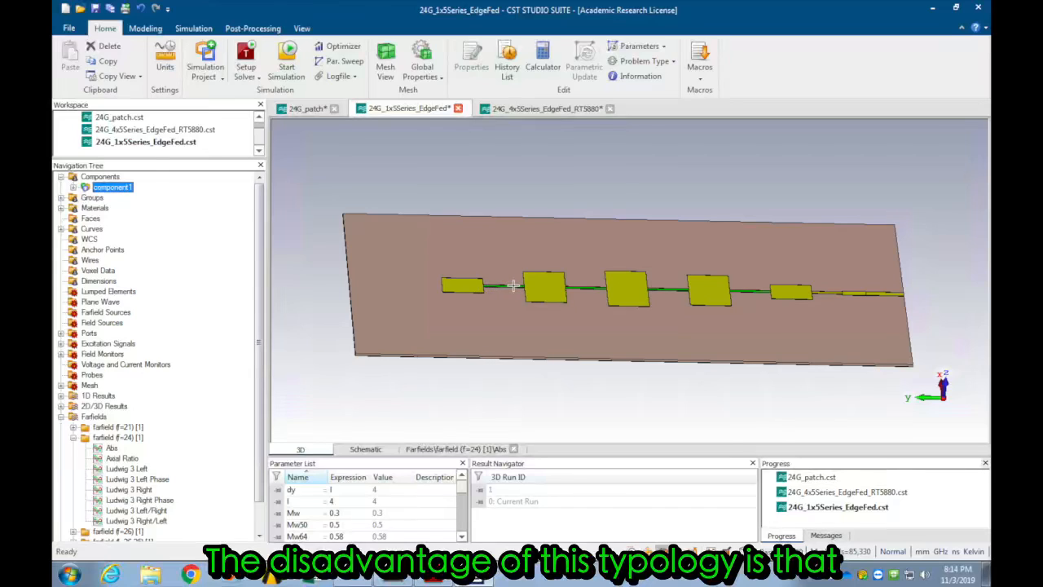
mouse_move(674, 292)
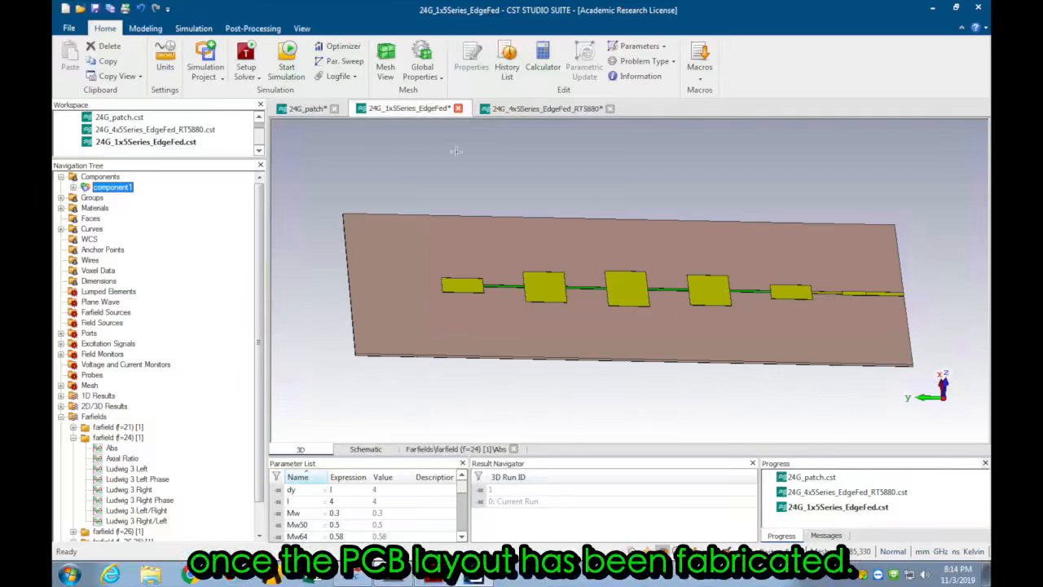
mouse_move(351, 251)
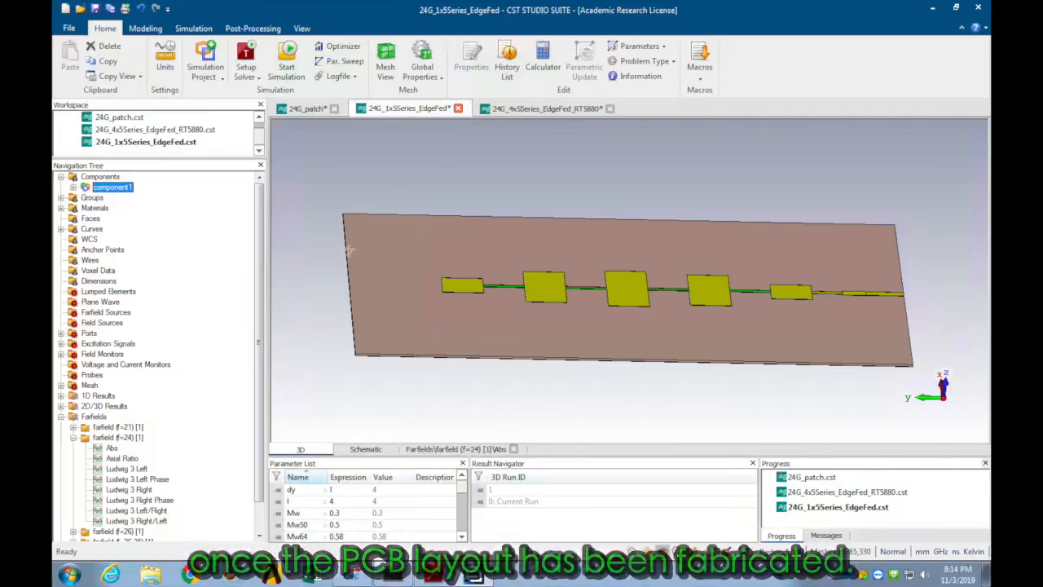
left_click(546, 108)
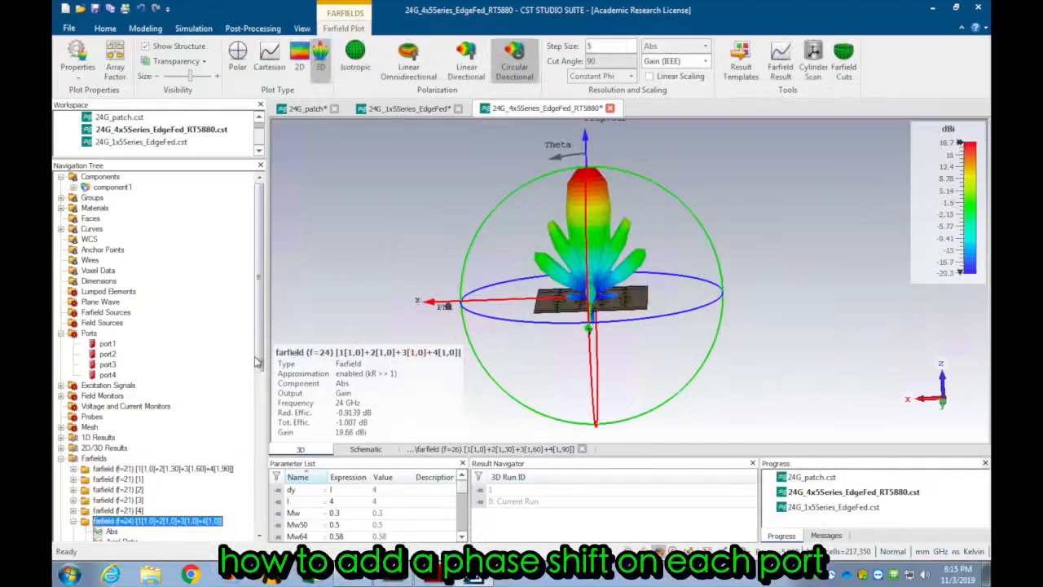
left_click(72, 271)
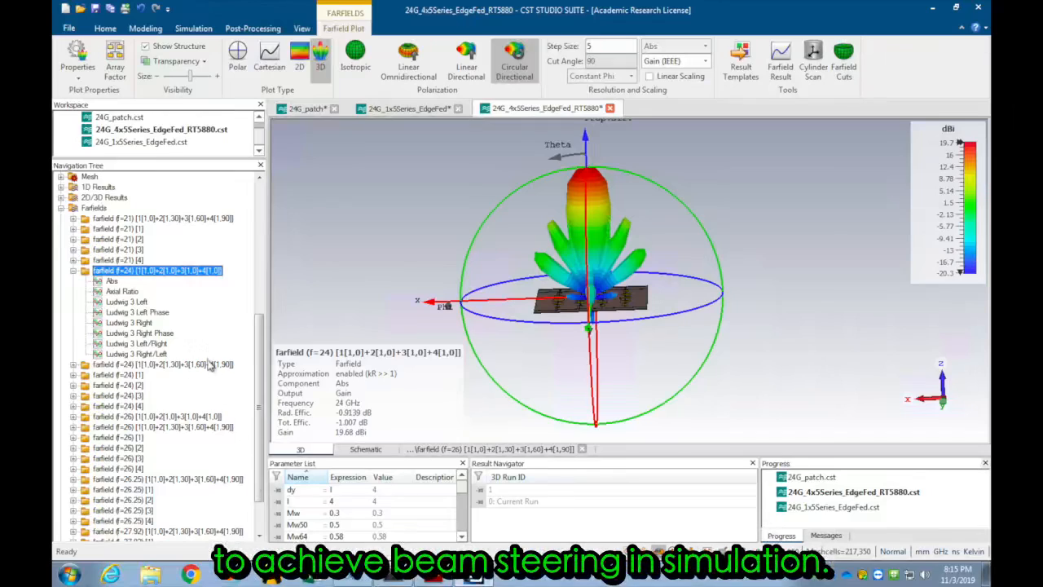
left_click(163, 365)
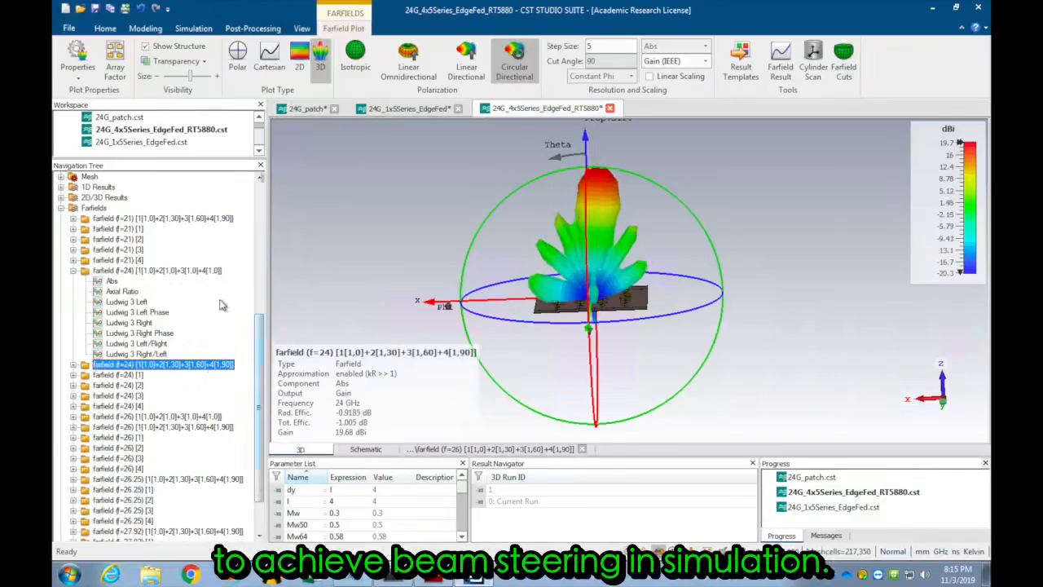